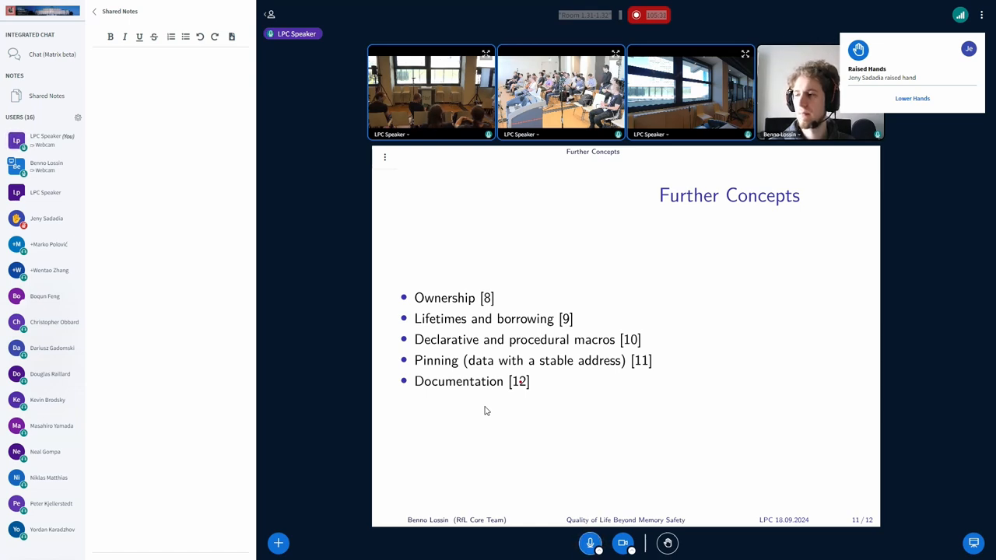
text(Kevin Brodsky)
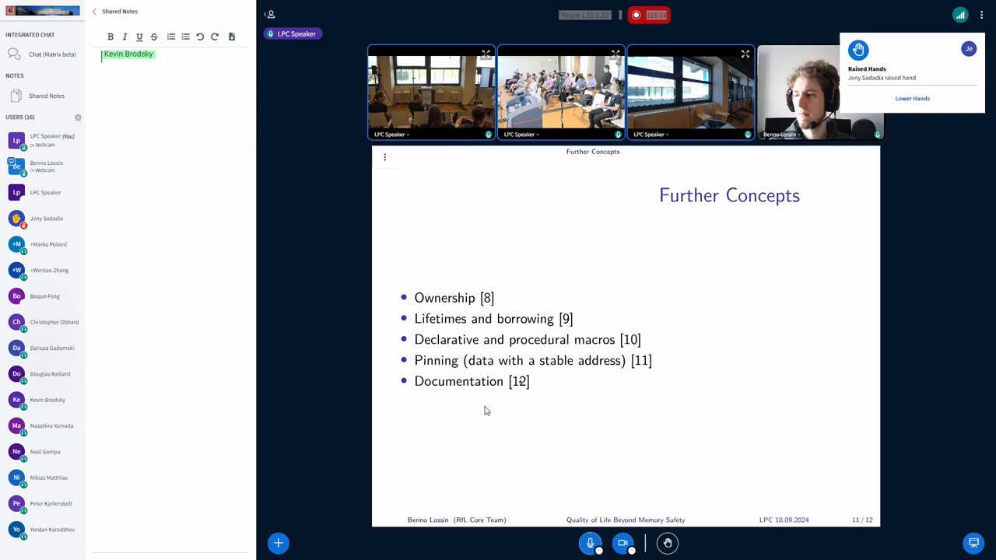